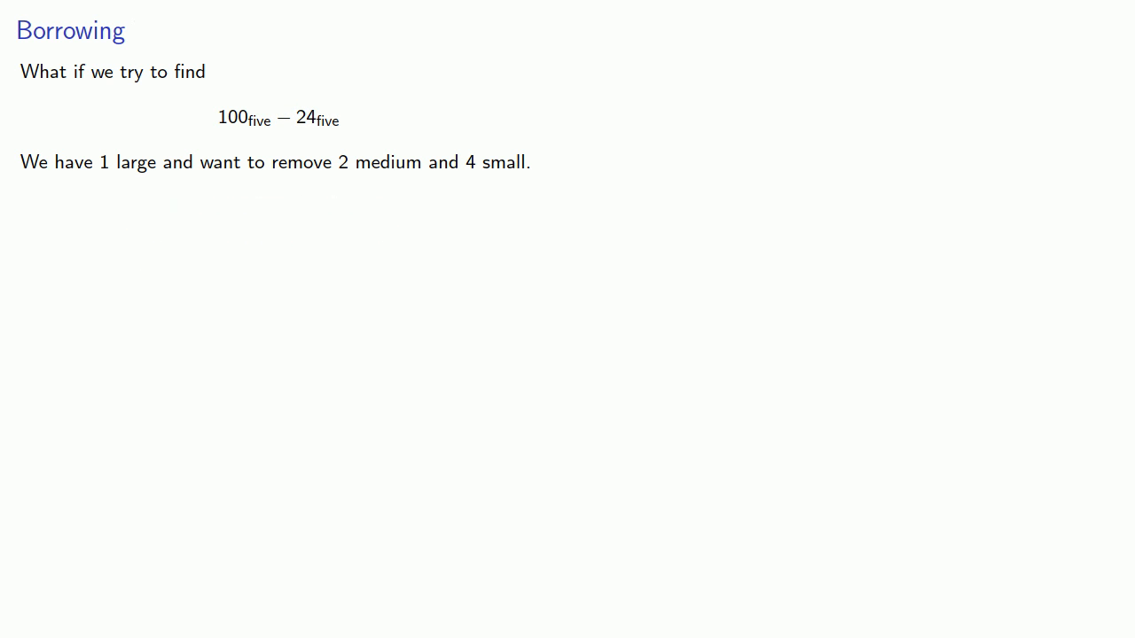
# - Advance to the worked example slide for 100five − 24five with one large block on the mat
pyautogui.press('Right')
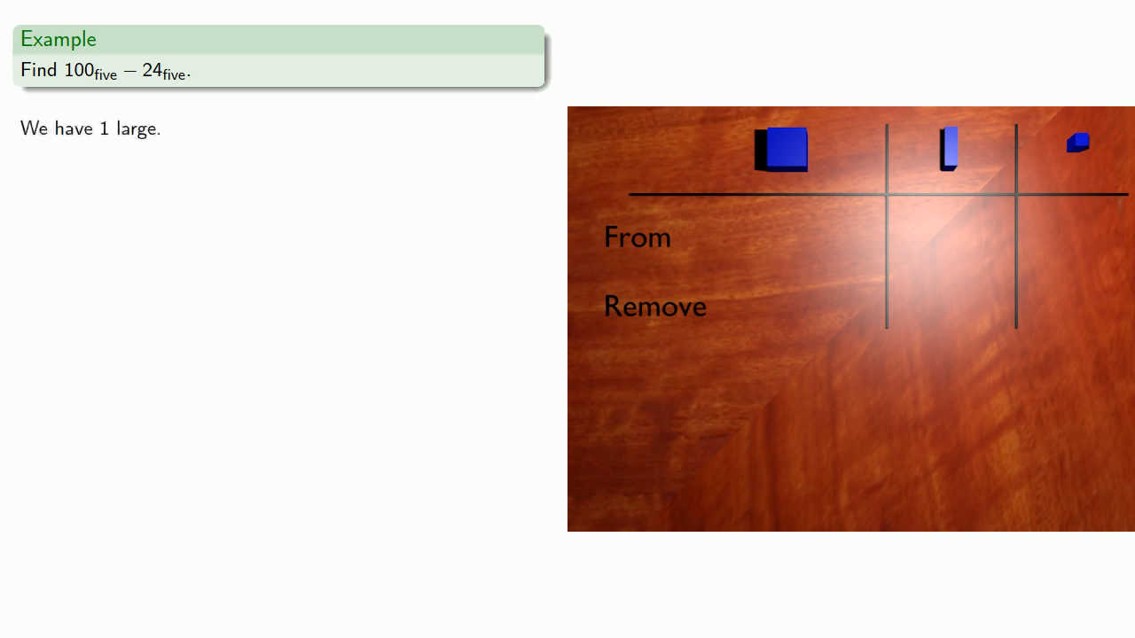